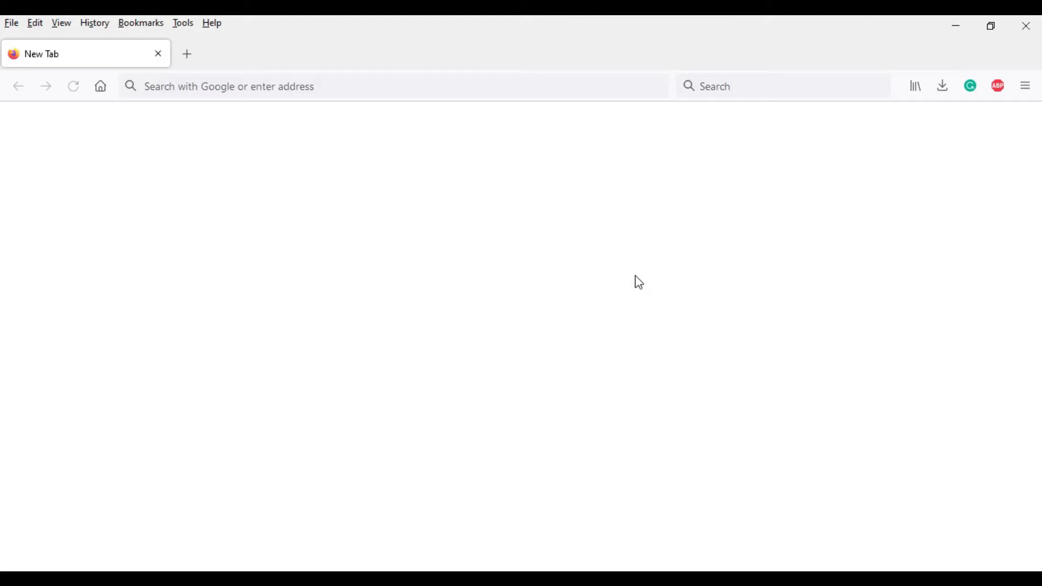
mouse_move(722, 128)
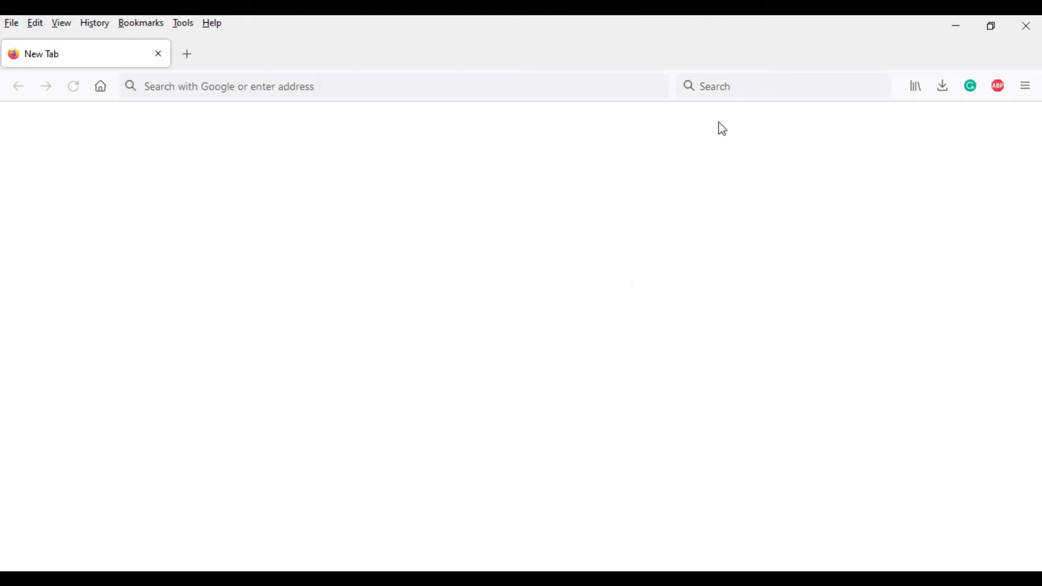
Step: Search Google for 'Inkscape download' from the Firefox address bar
type("Inkscape download")
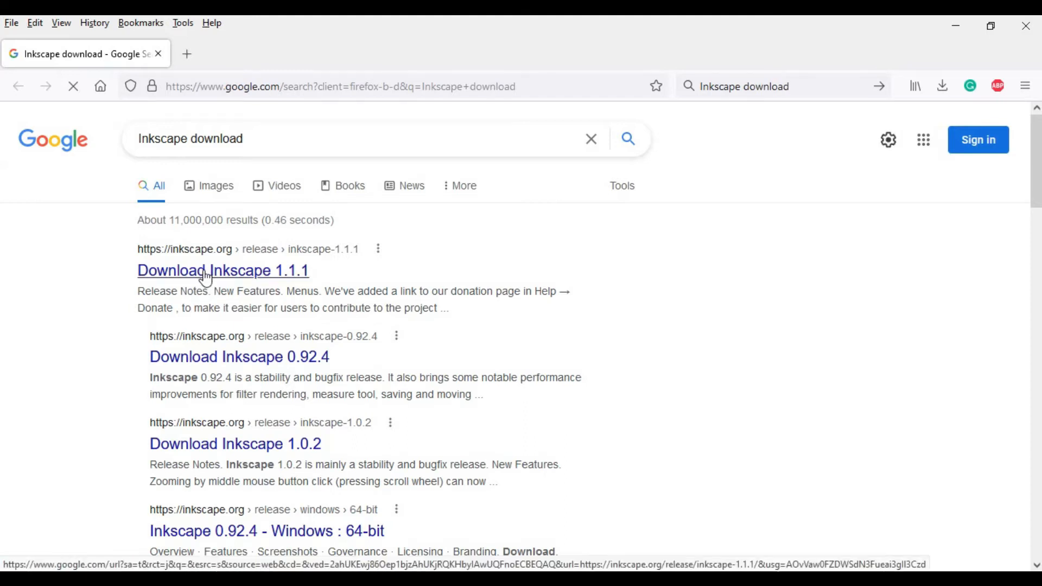
Step: Go to the Download Inkscape 1.1.1 release page and review its platform options
left_click(222, 271)
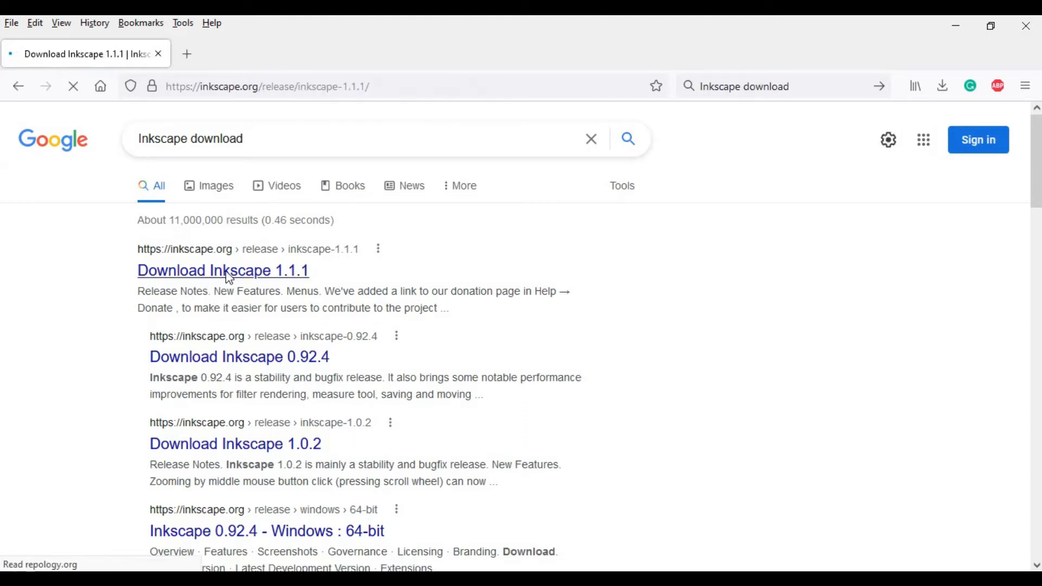
left_click(222, 270)
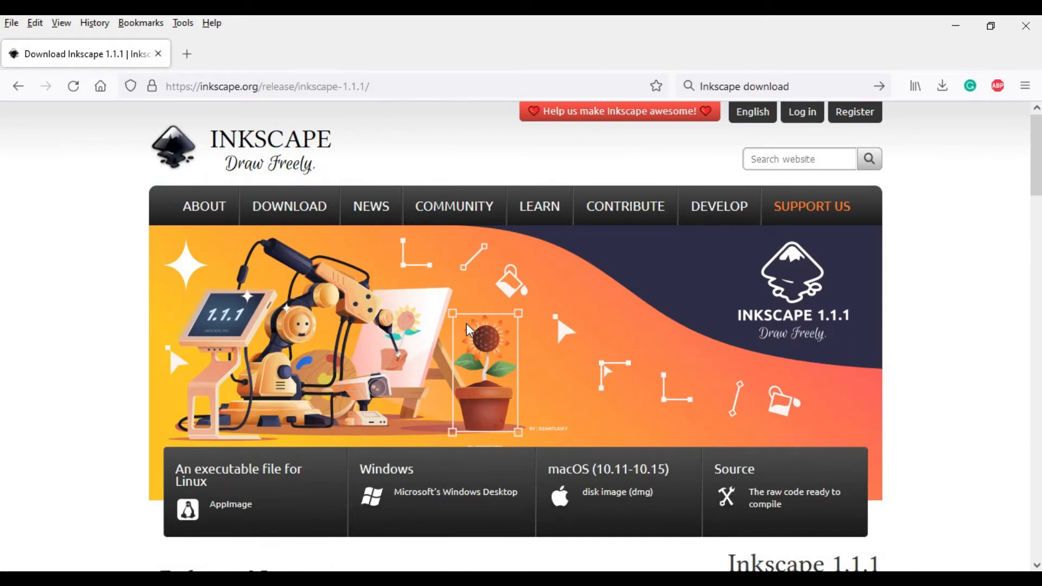
mouse_move(801, 335)
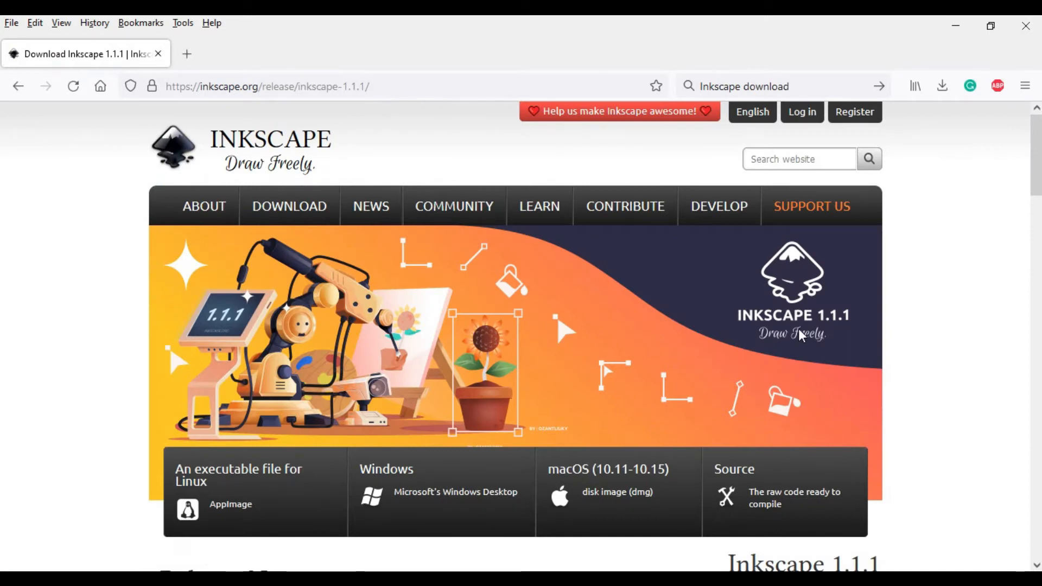
mouse_move(1032, 197)
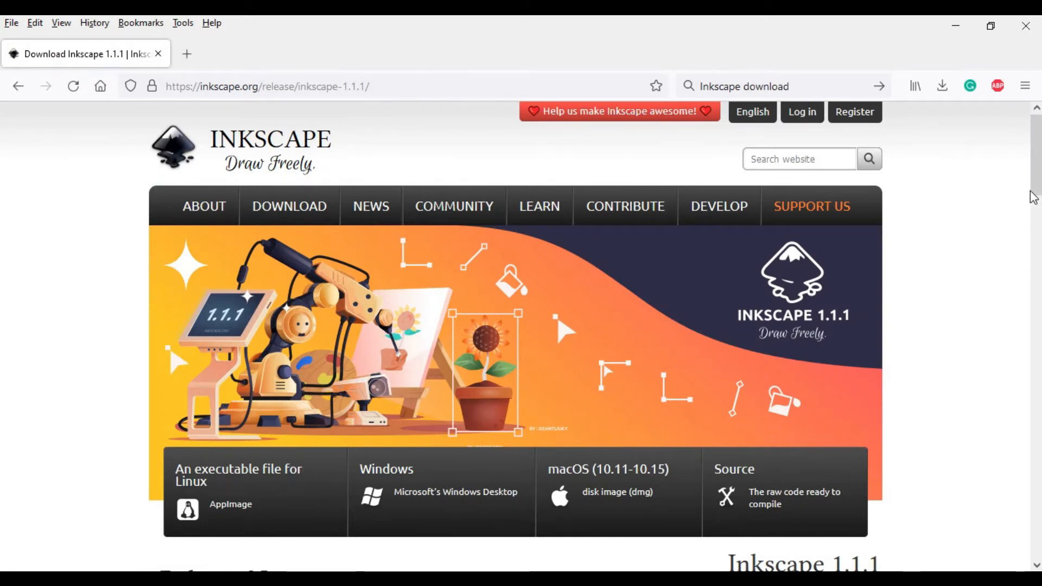
scroll("down", 3)
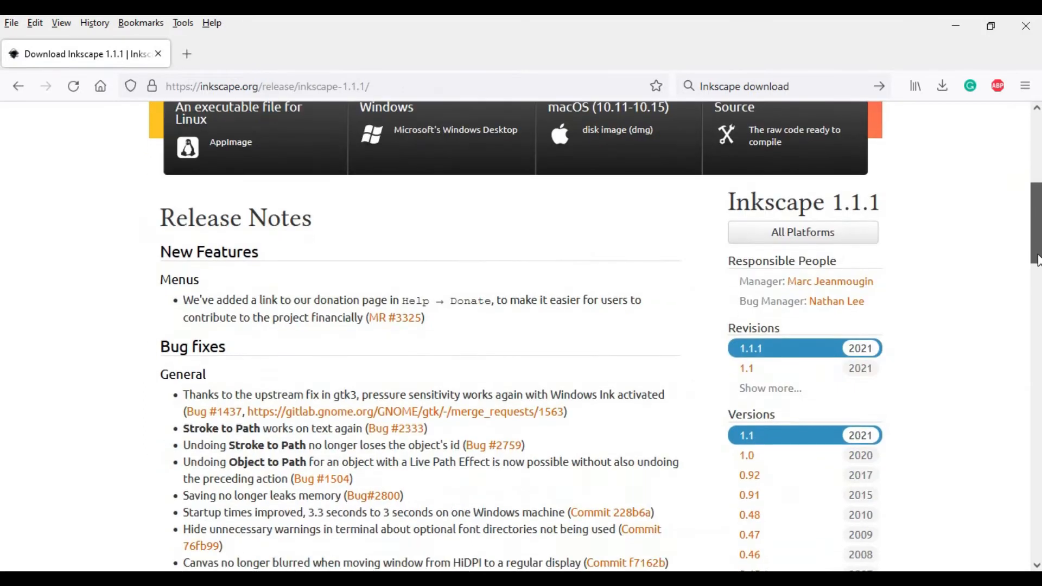
scroll("down", 3)
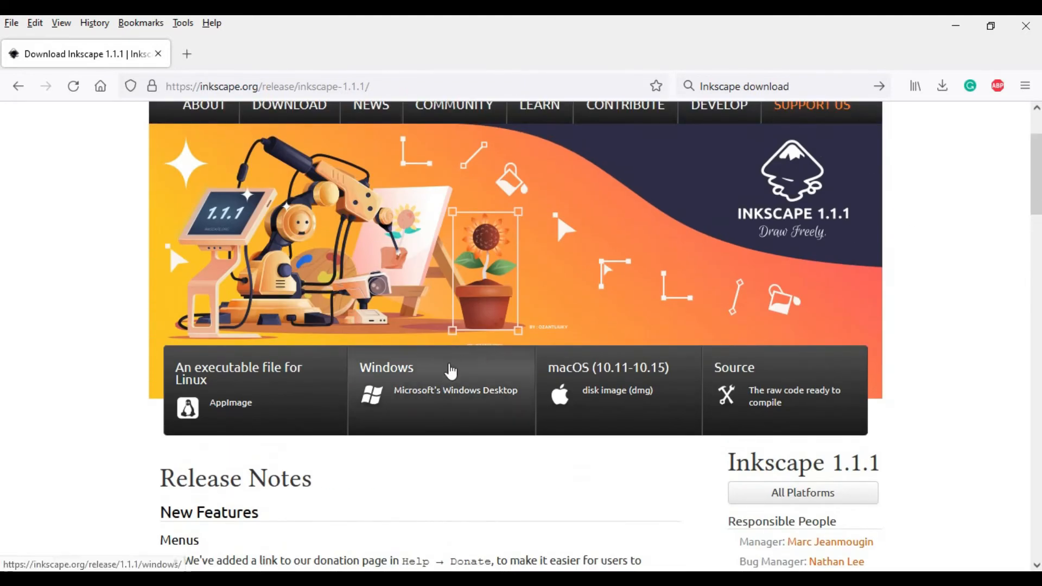
mouse_move(390, 374)
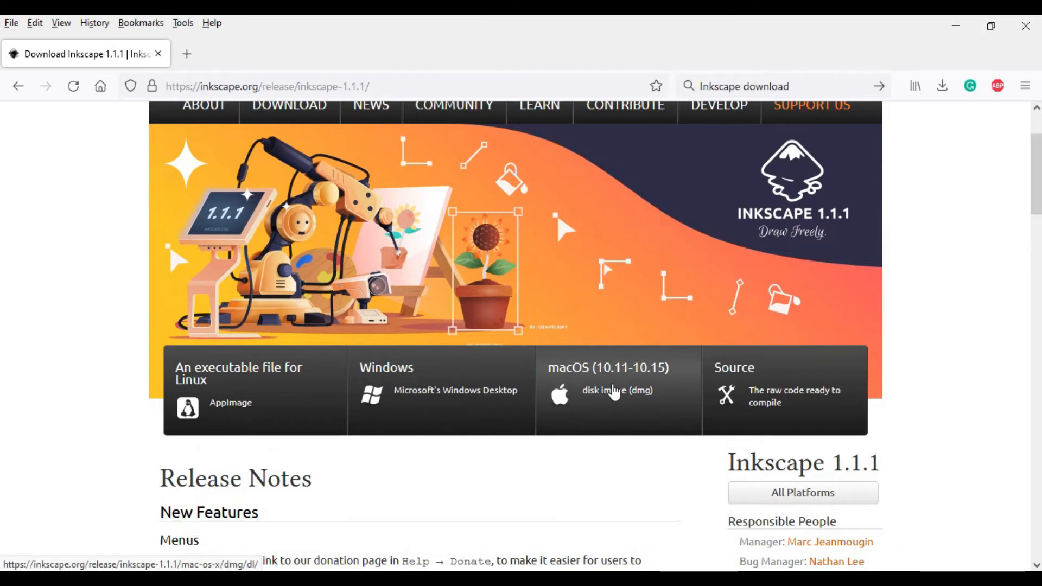
mouse_move(408, 404)
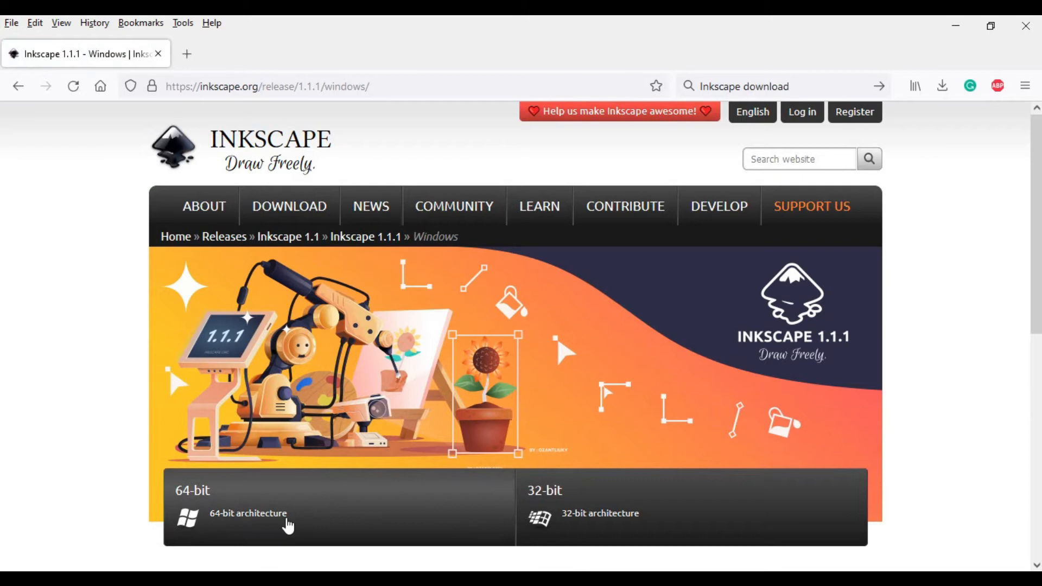
Step: Choose the 64-bit Windows build and start downloading the 84.88 MB .exe installer
left_click(247, 513)
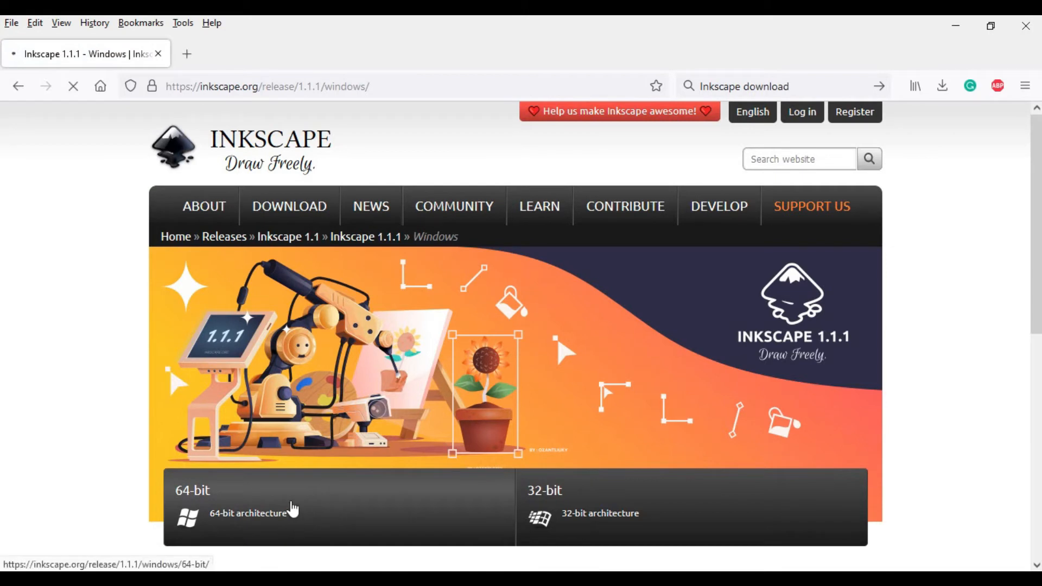
left_click(300, 505)
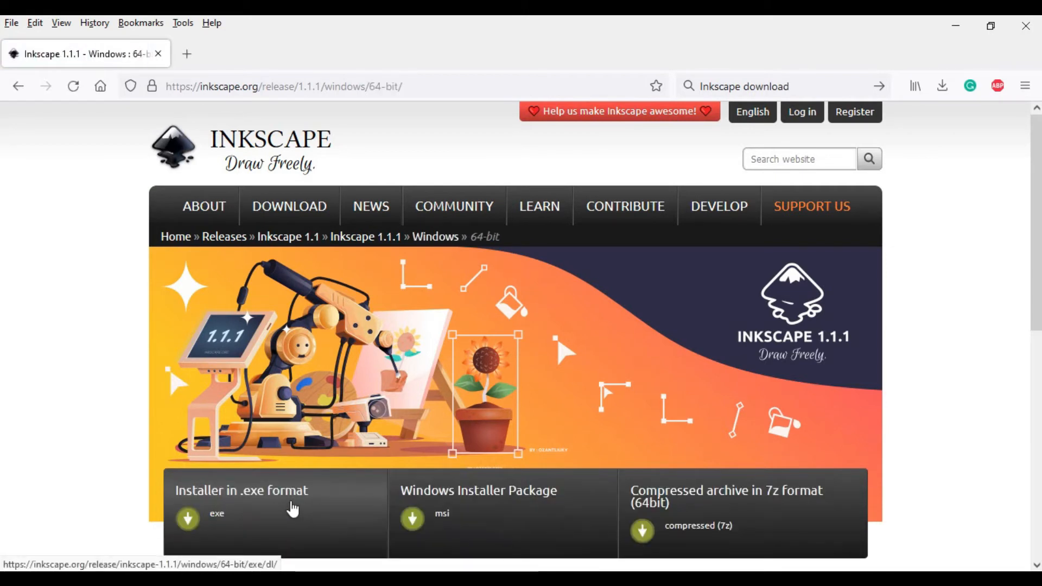
scroll("down", 3)
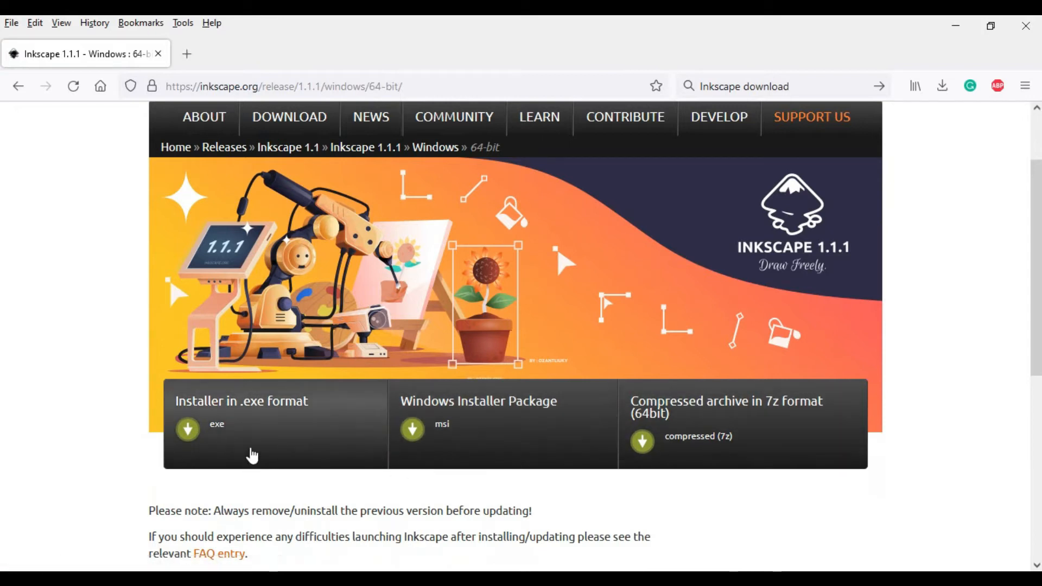
left_click(216, 424)
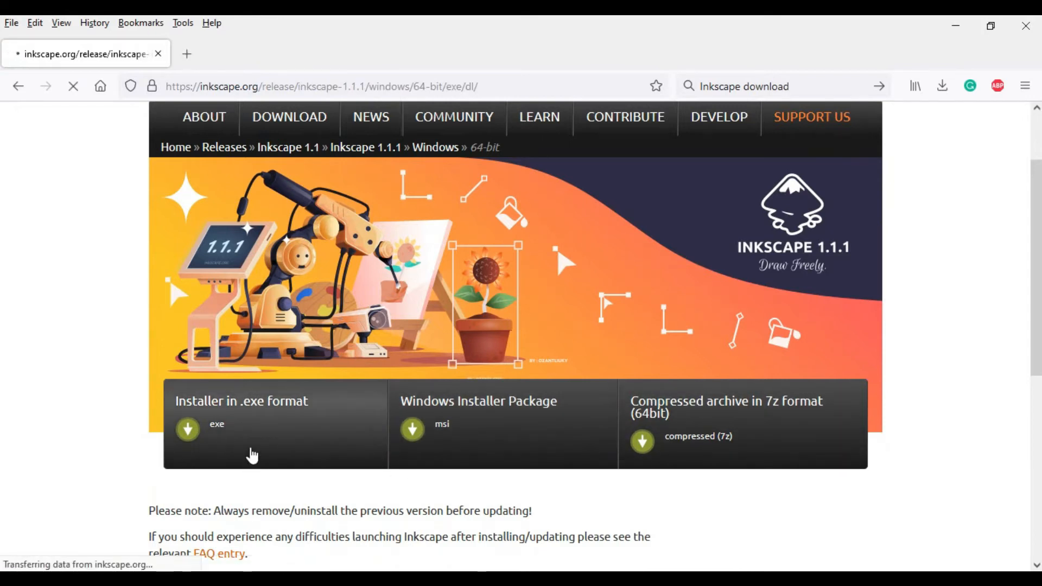
left_click(188, 430)
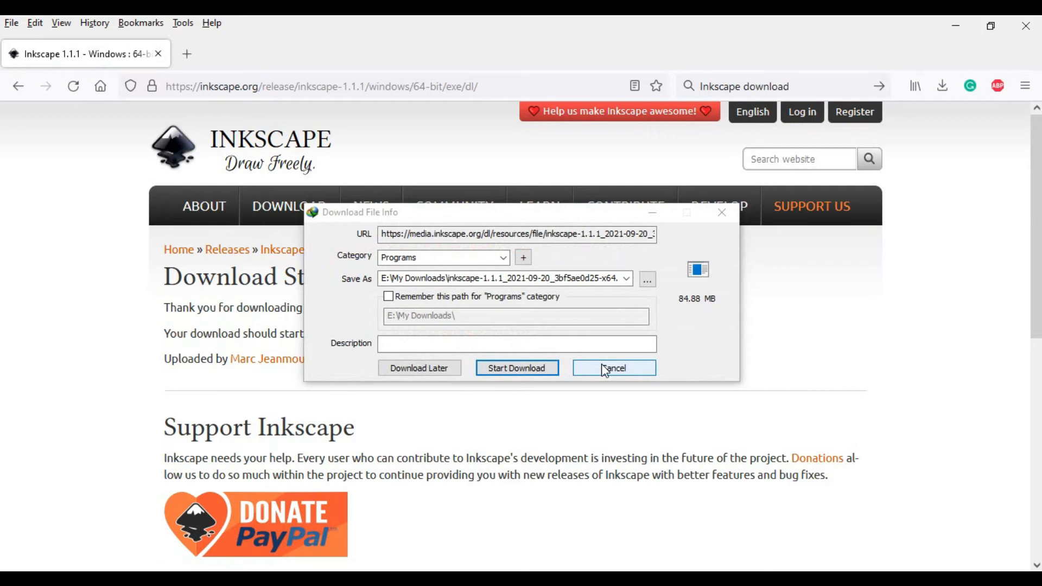
Step: Dismiss the download prompt and select the Inkscape 1.1.1 x64 installer in E:\My Downloads\Setups
left_click(612, 368)
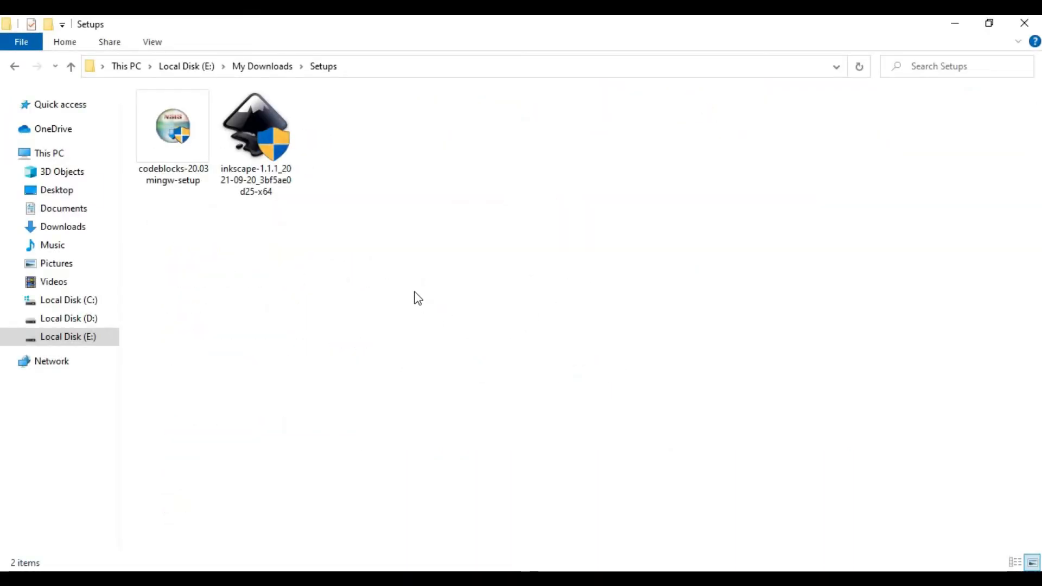
left_click(255, 126)
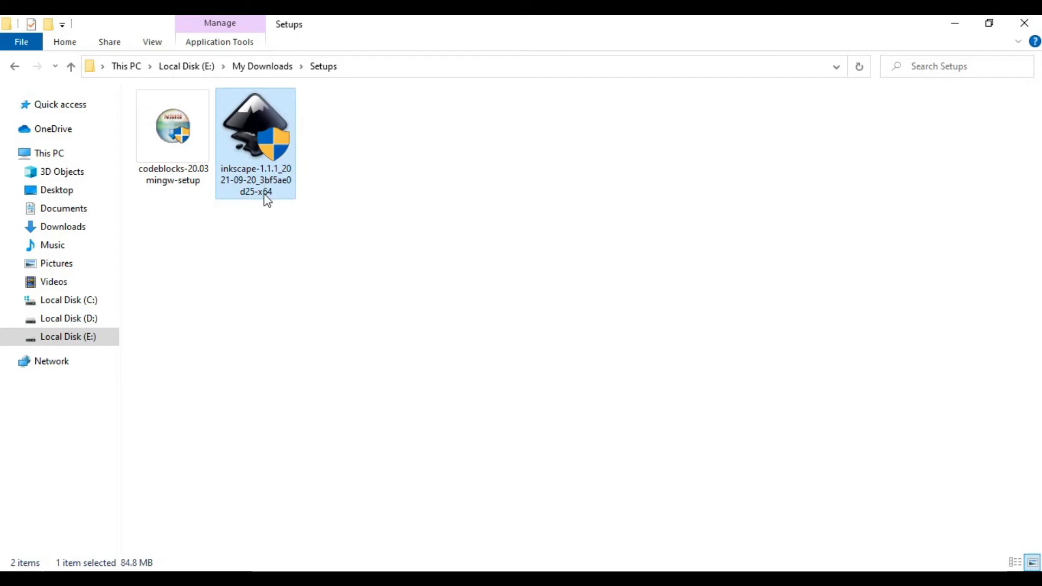
mouse_move(288, 310)
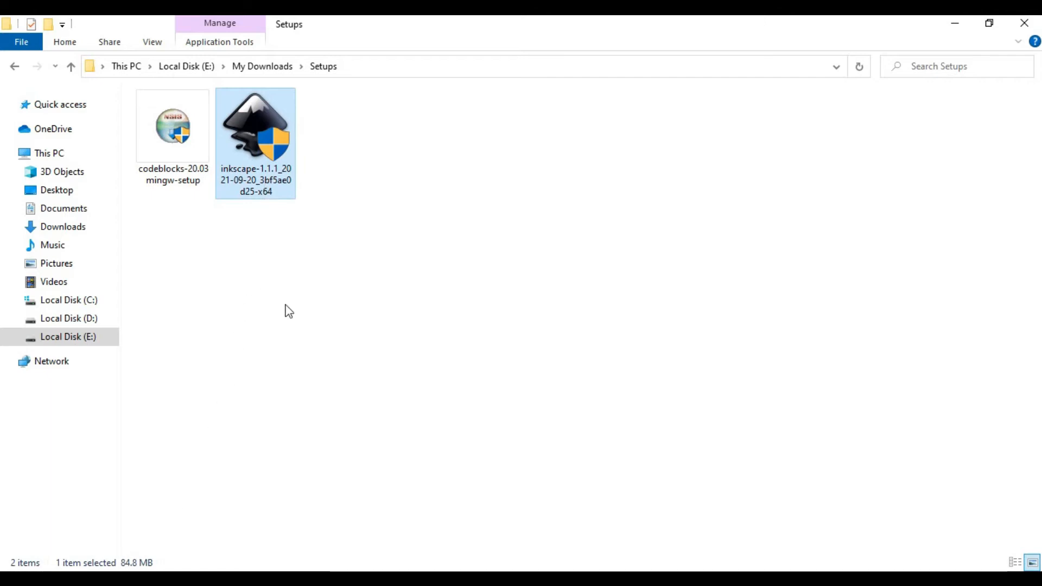
mouse_move(284, 174)
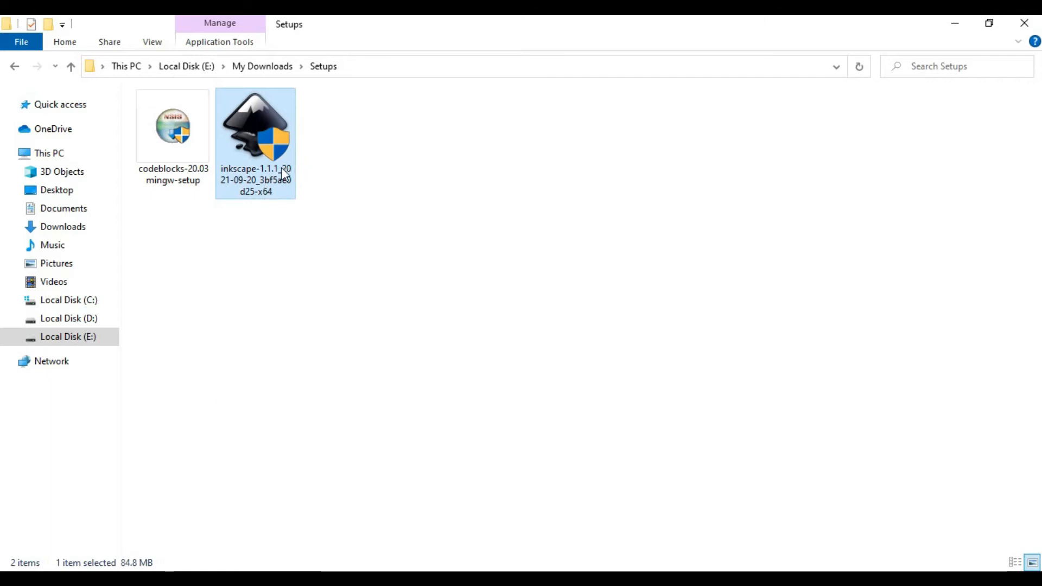
Step: Launch the Inkscape installer and continue past its welcome page to the GNU GPL license
double_click(255, 126)
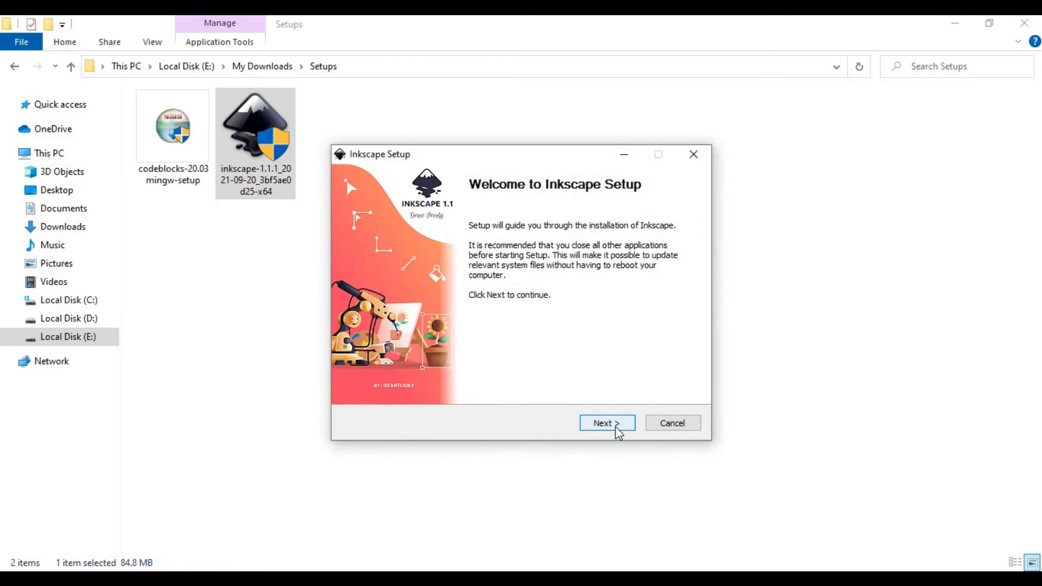
left_click(606, 423)
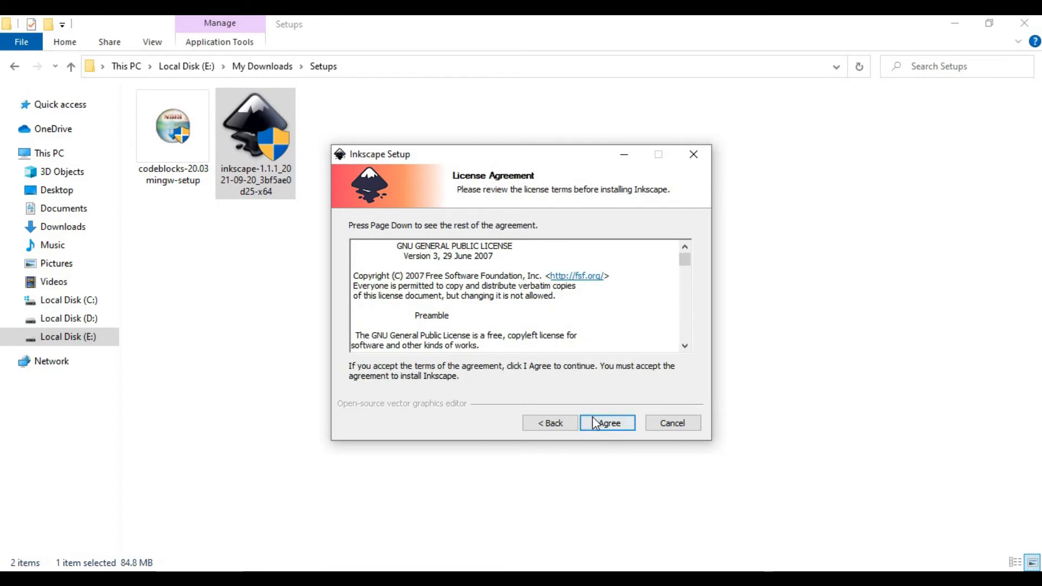
Step: Agree to the GNU General Public License to reach Install Options
left_click(605, 423)
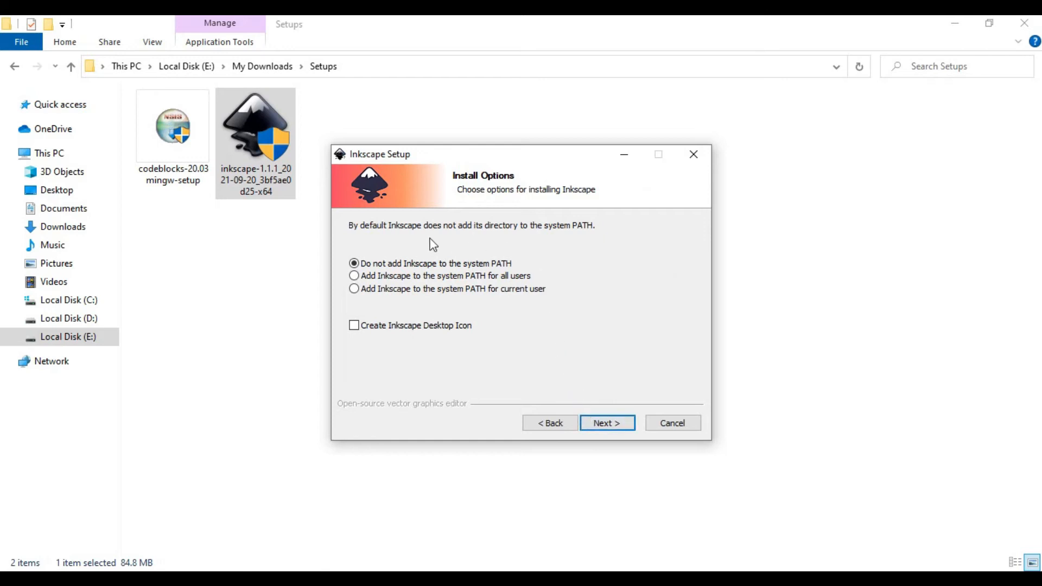
mouse_move(573, 234)
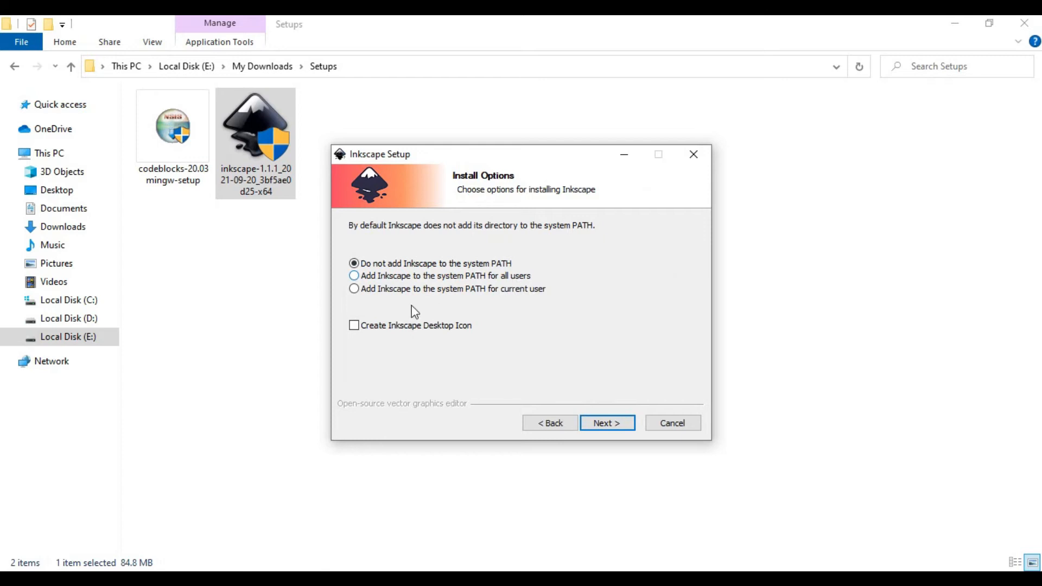
mouse_move(357, 301)
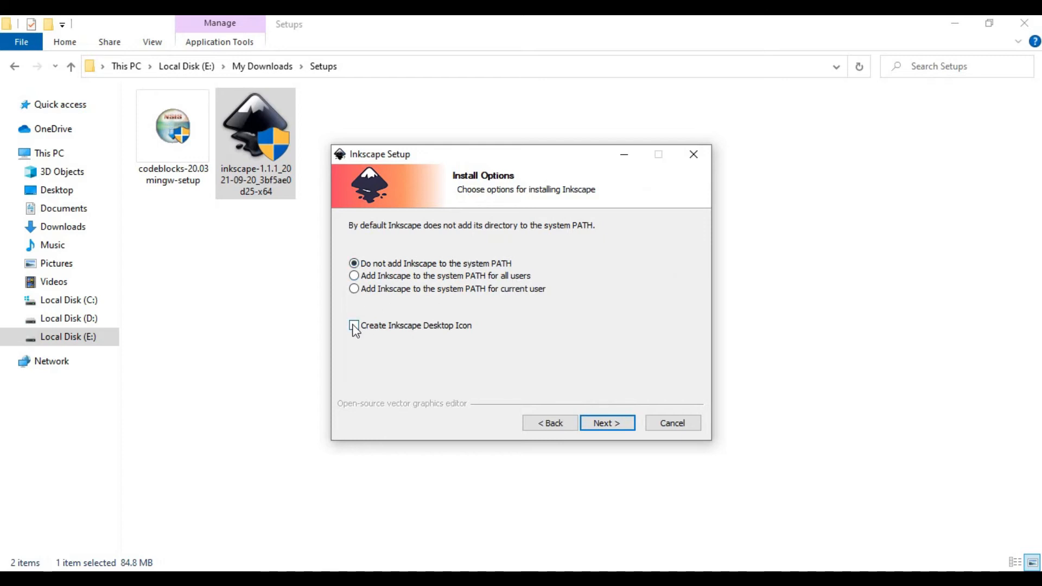
Step: Keep the default install folder, choose 'Do not create shortcuts', and continue to components
left_click(605, 423)
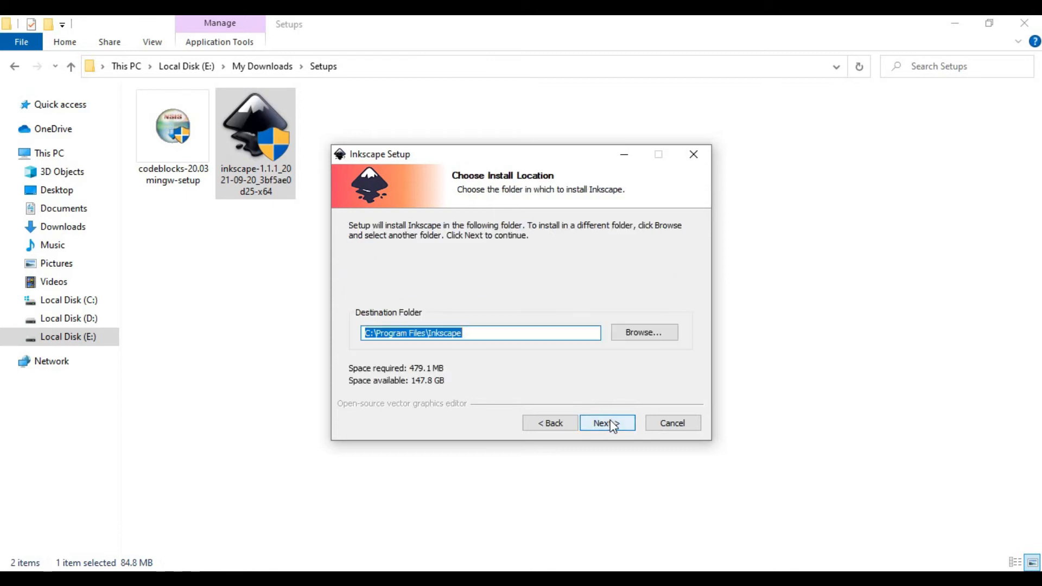
mouse_move(497, 376)
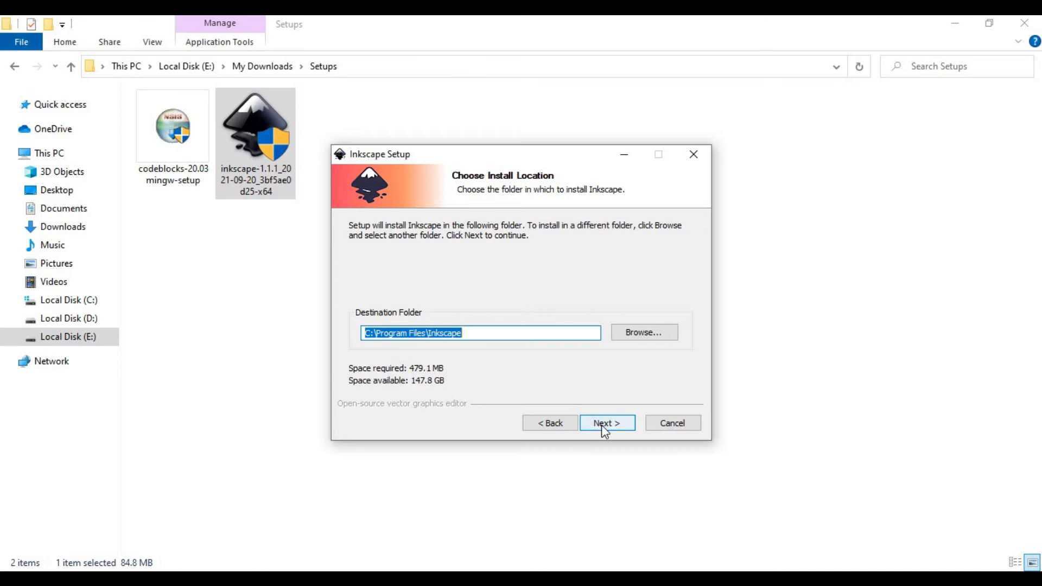
left_click(606, 423)
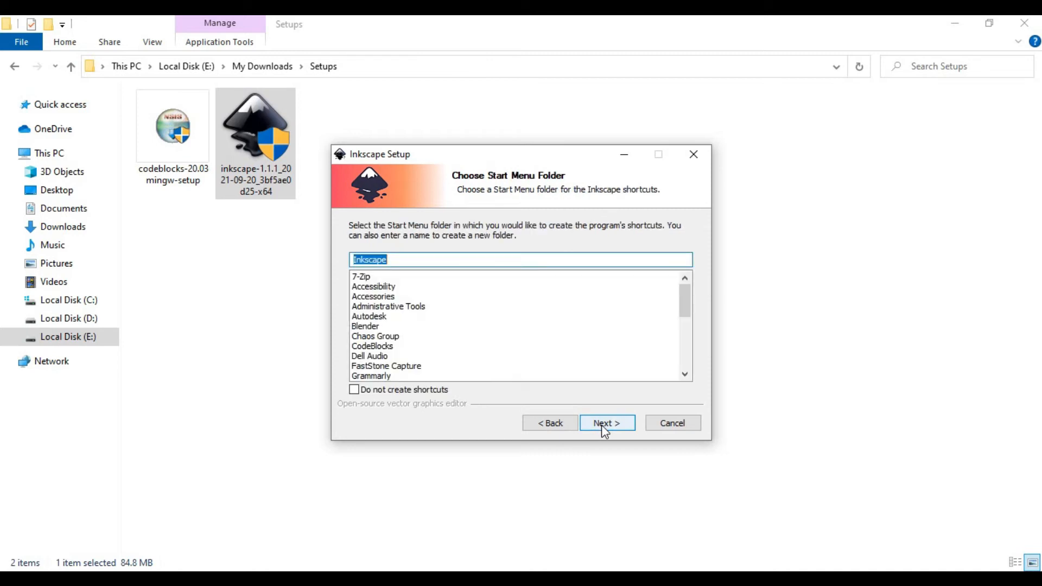
mouse_move(379, 416)
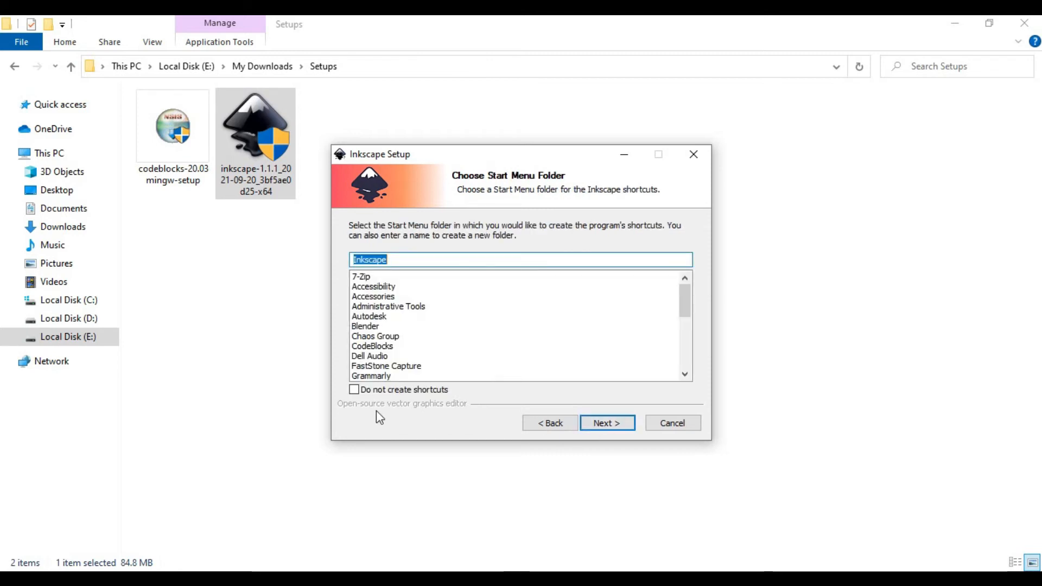
left_click(354, 390)
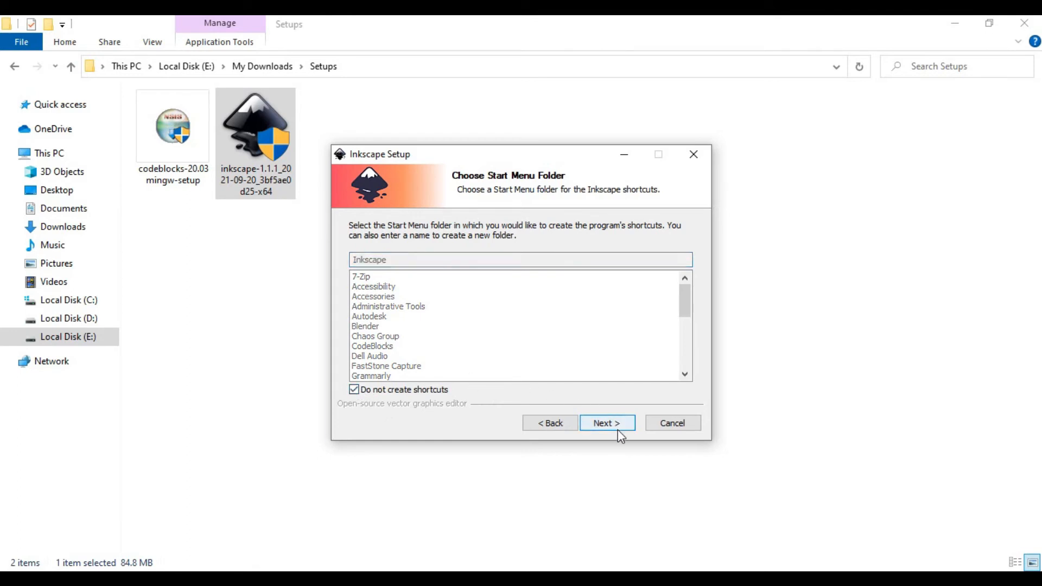
left_click(606, 422)
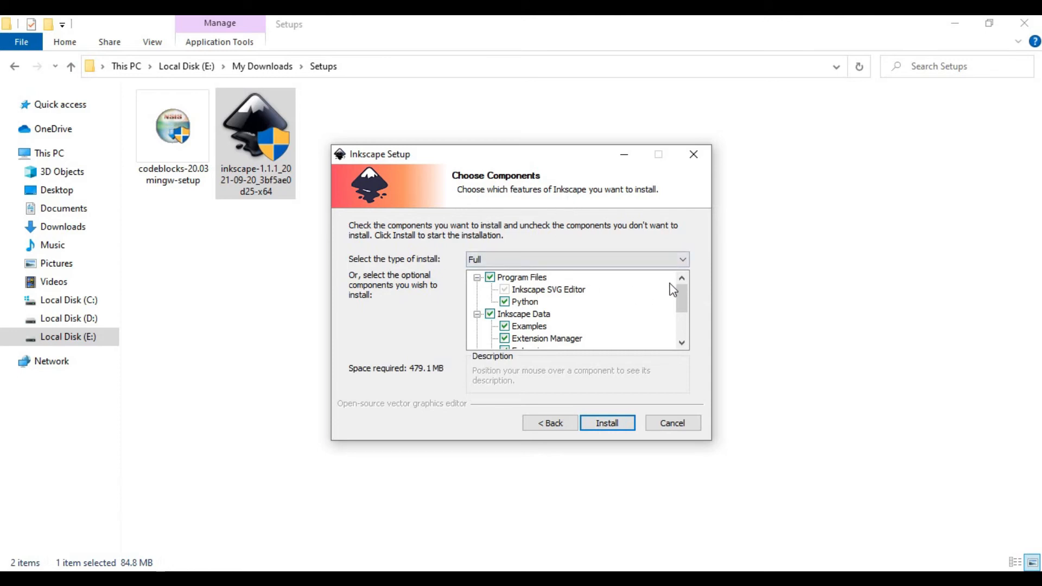
Step: Review the Full component list and install Inkscape with it
scroll("down", 3)
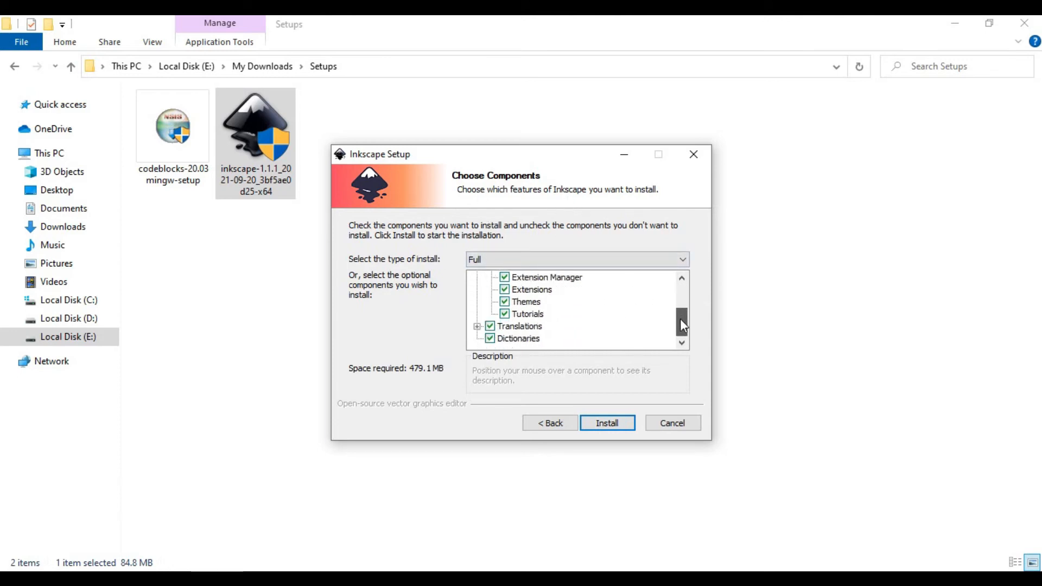
left_click(606, 422)
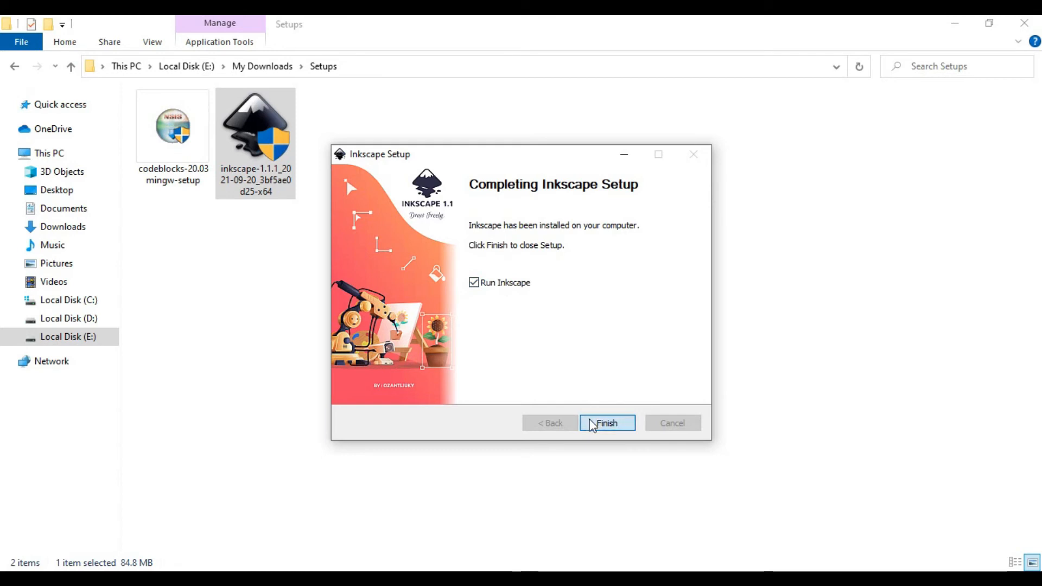
Step: Finish setup with Run Inkscape ticked, then save Quick Setup keeping the Dark appearance
left_click(605, 423)
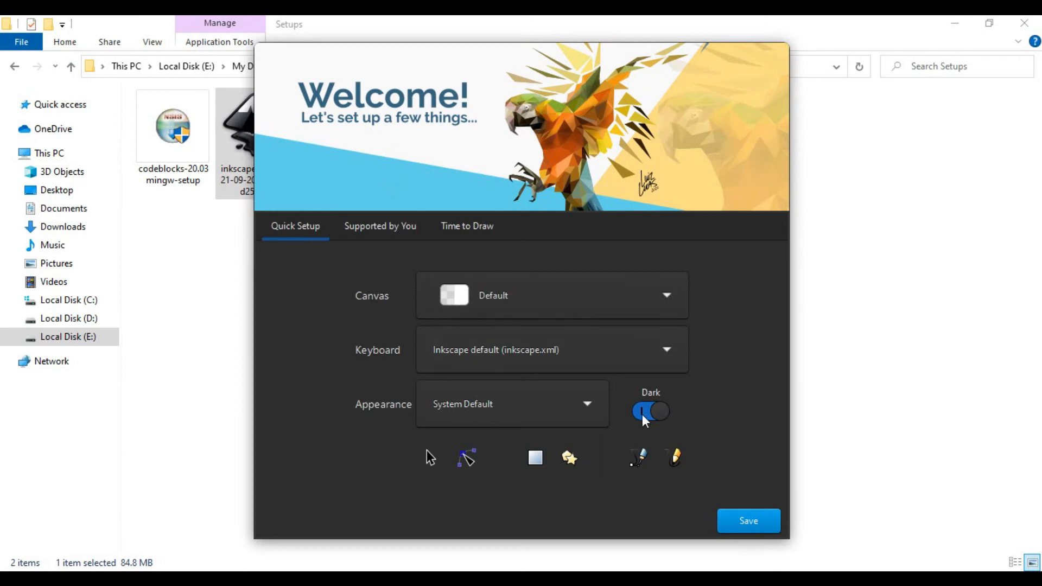
left_click(650, 411)
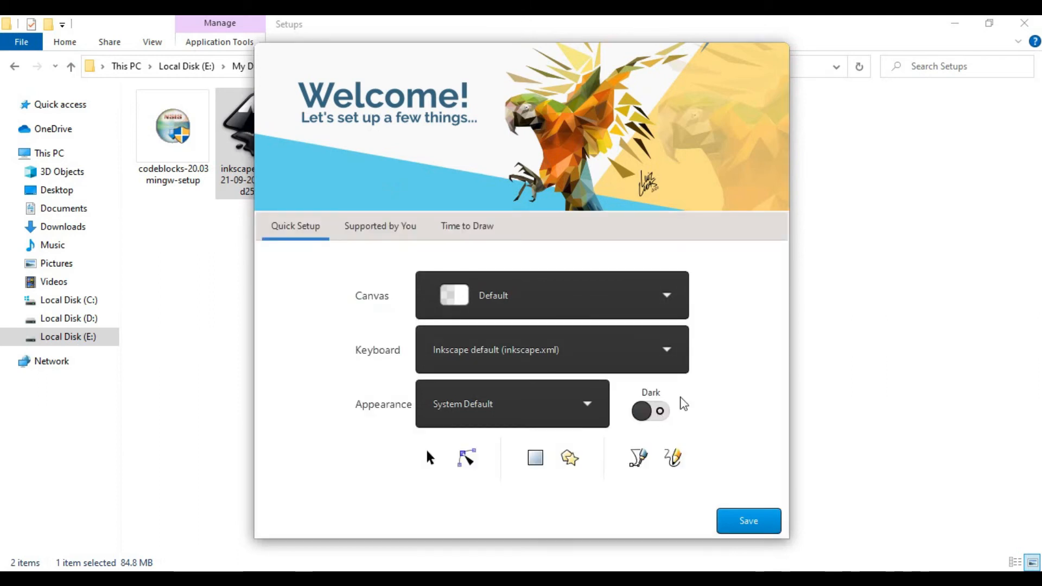
left_click(650, 411)
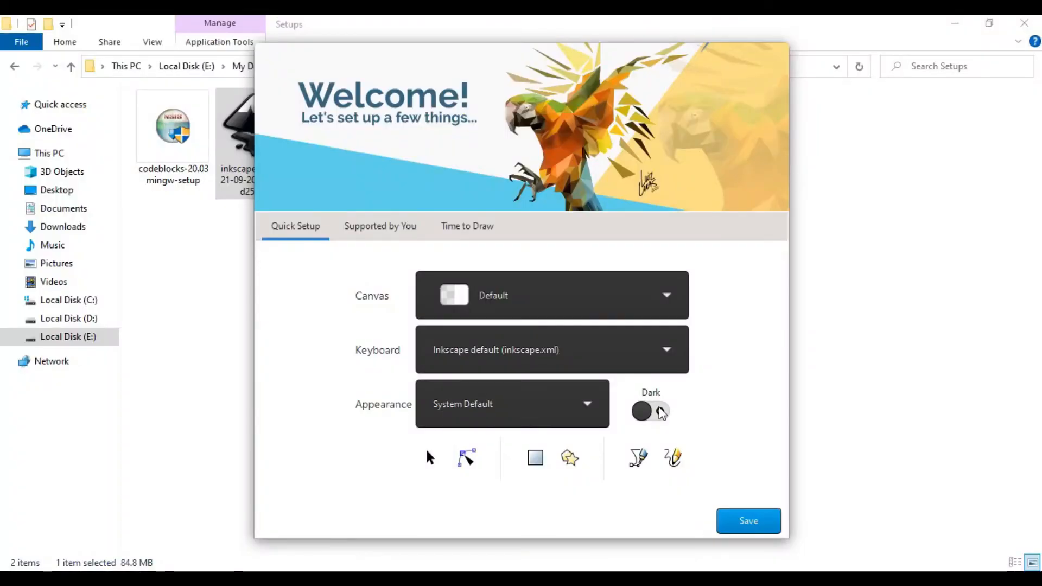
left_click(650, 410)
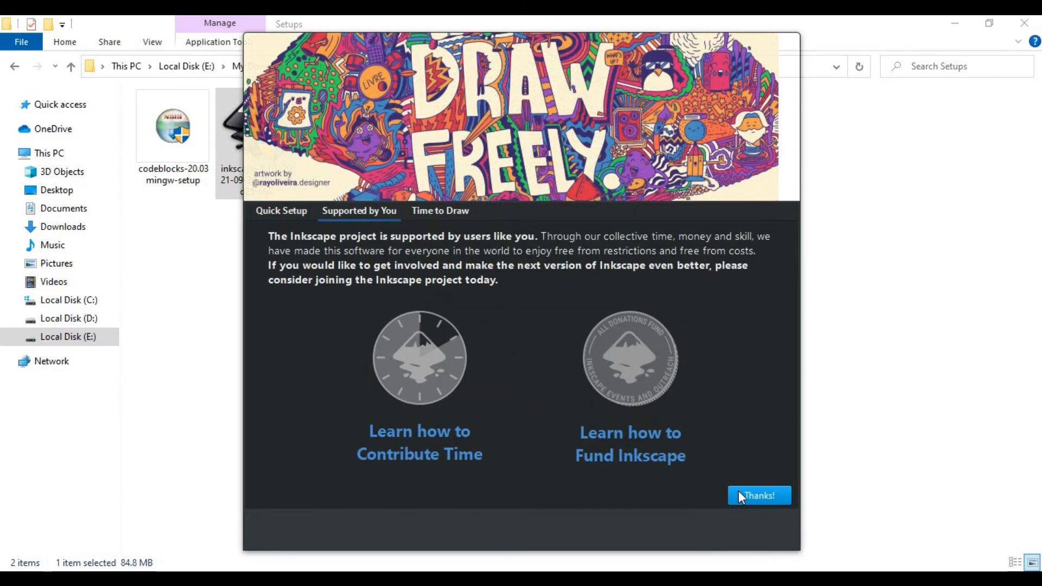
mouse_move(322, 238)
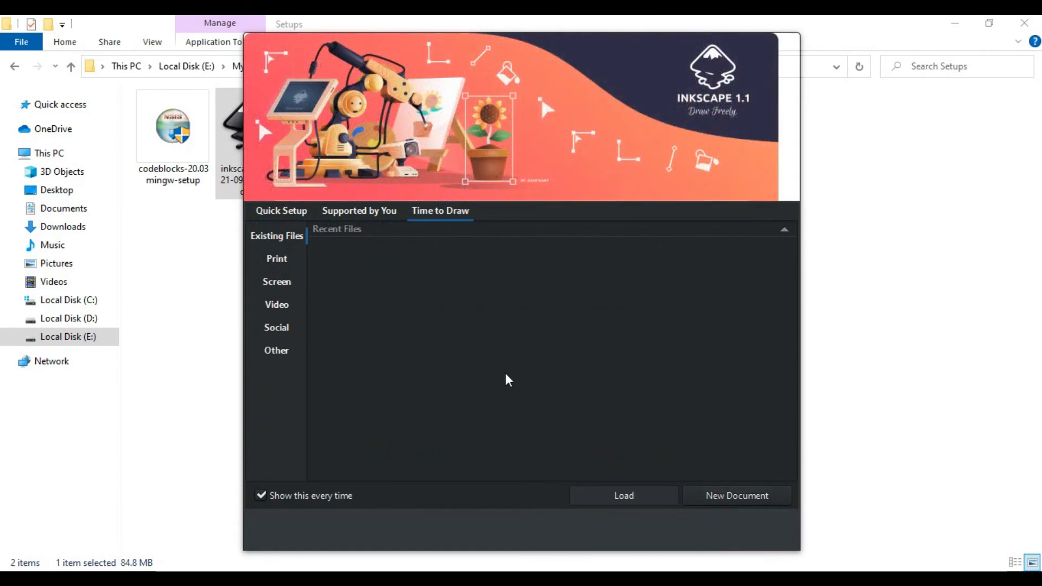
mouse_move(430, 335)
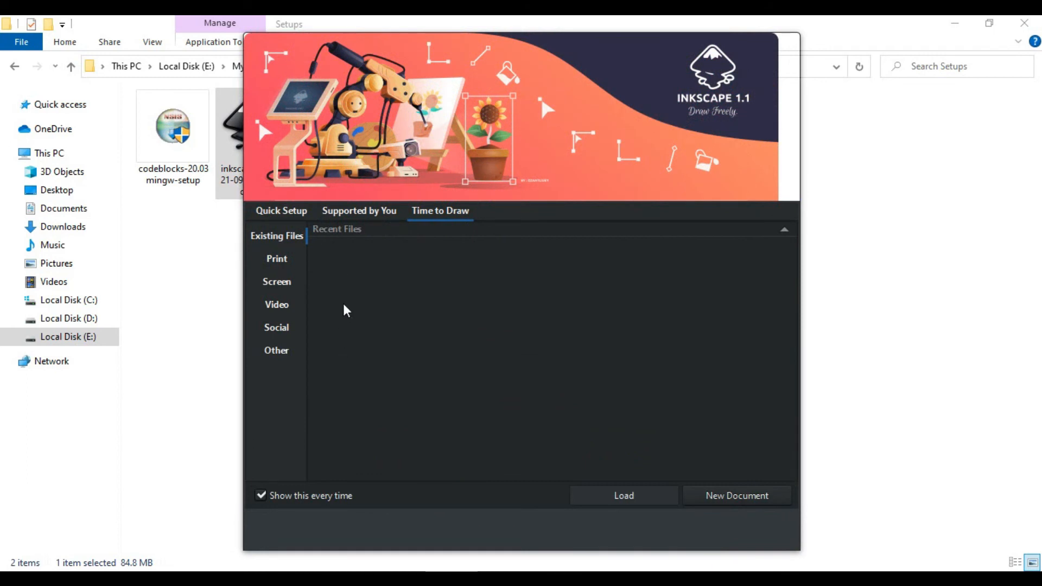
mouse_move(351, 316)
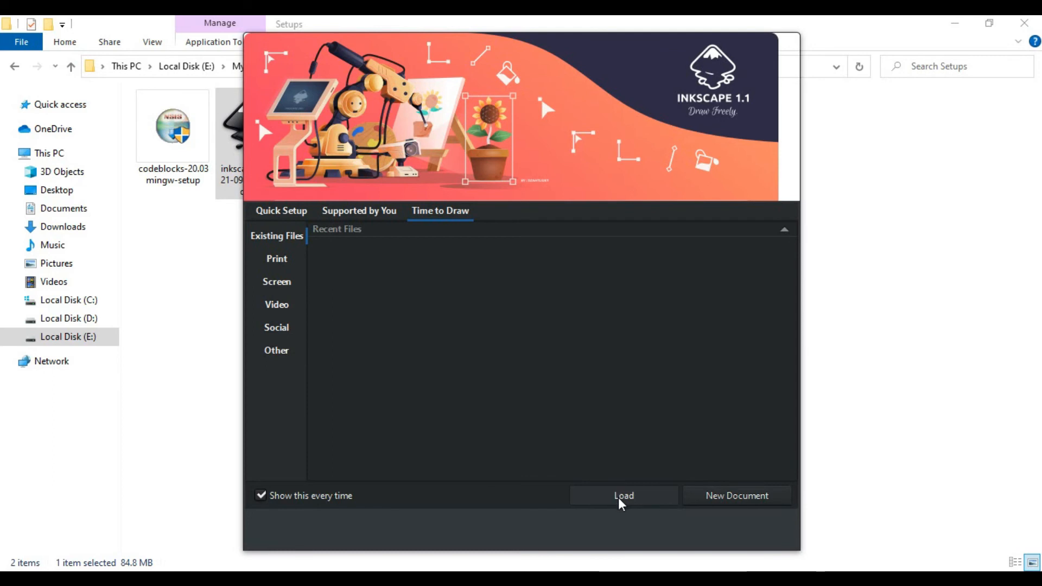
Step: Browse the Print, Screen, Video and Social template categories of the welcome dialog
left_click(277, 259)
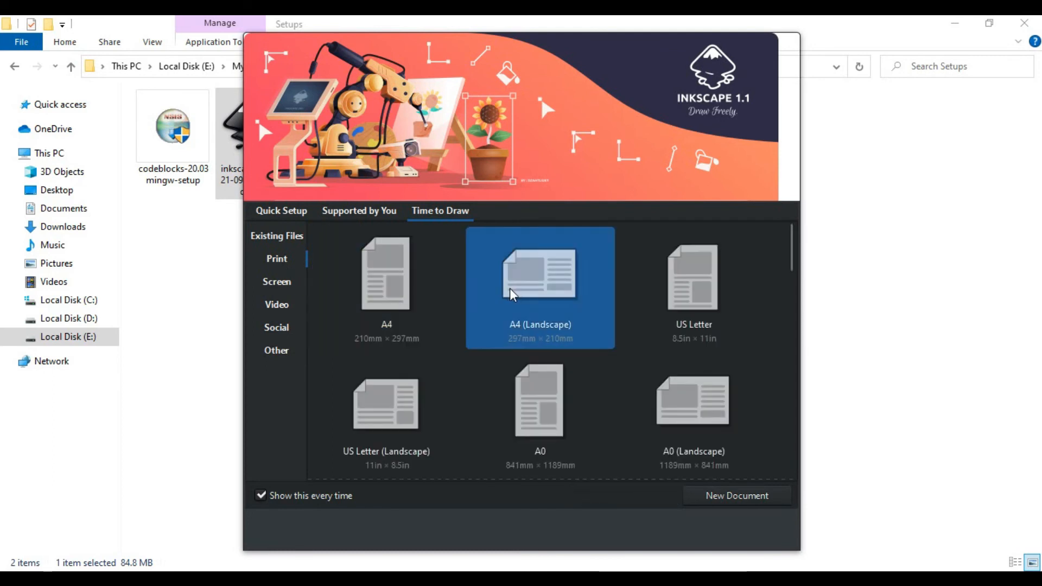
left_click(539, 411)
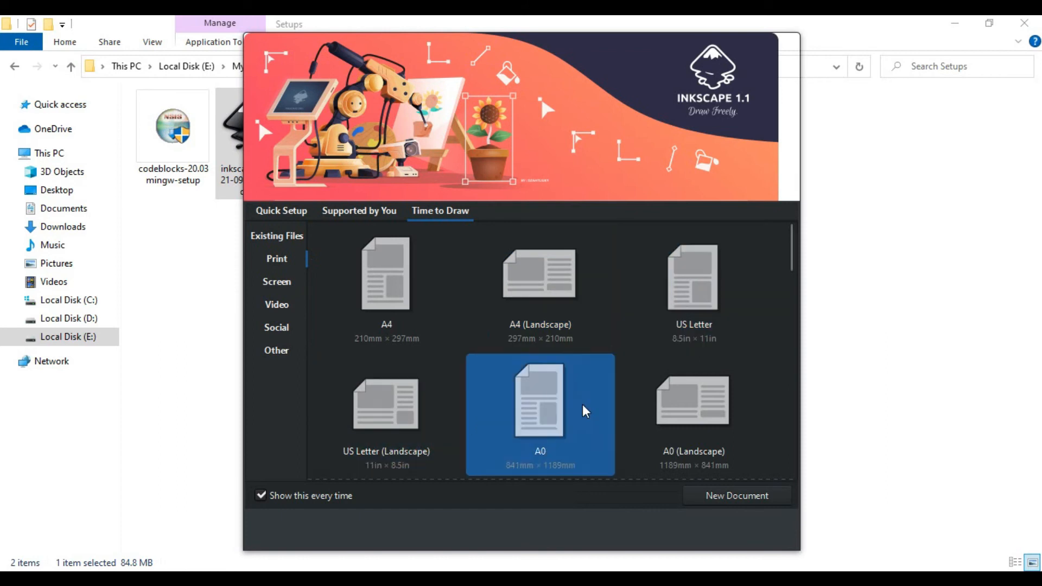
scroll("down", 3)
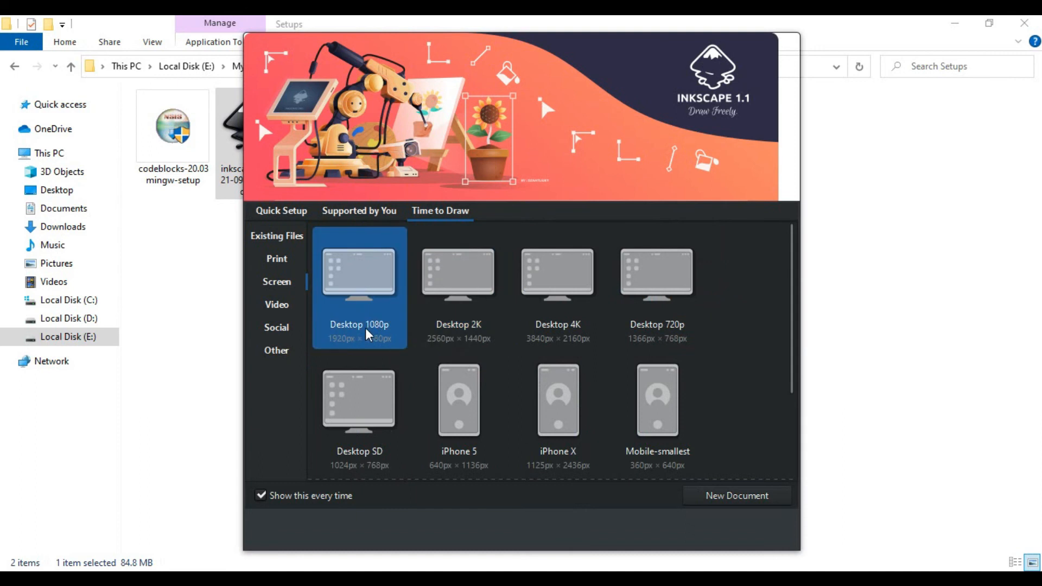
left_click(277, 304)
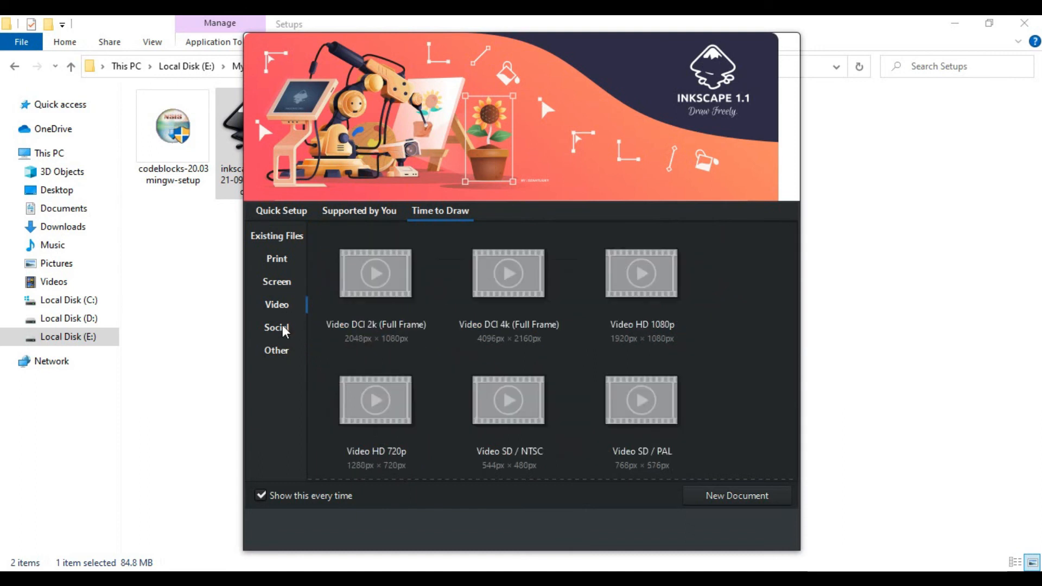
left_click(277, 327)
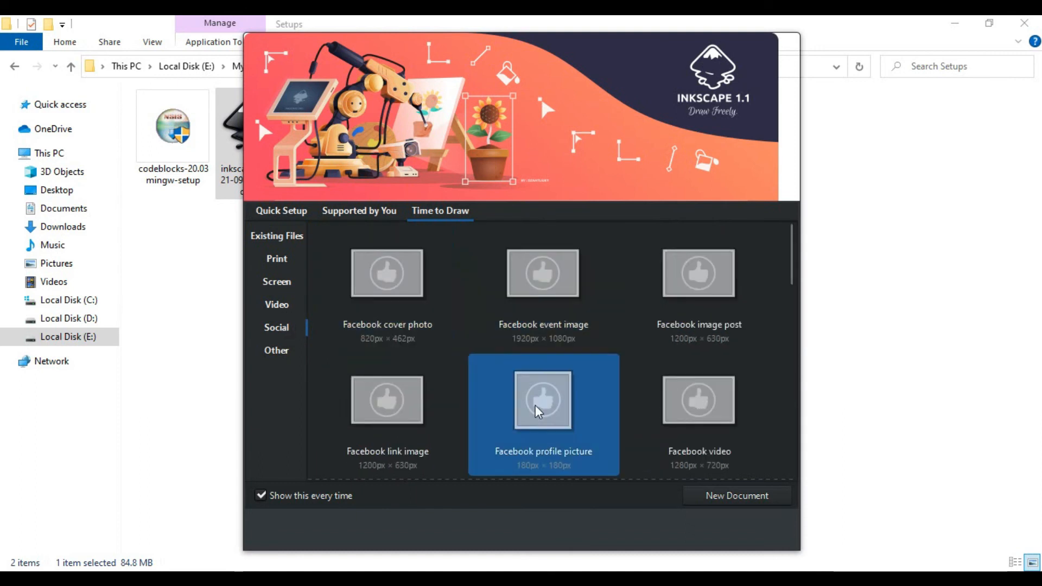
left_click(276, 351)
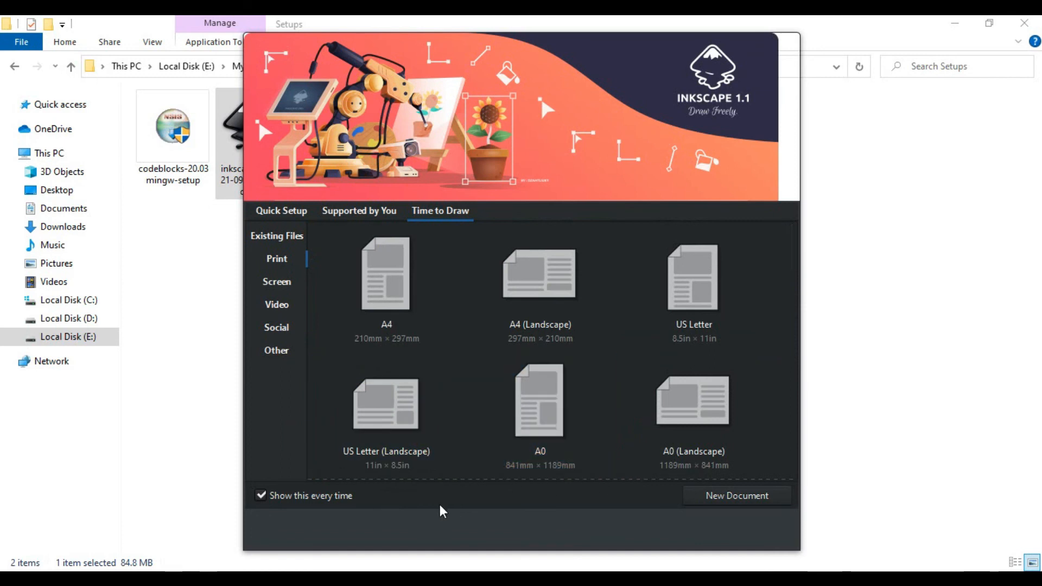
mouse_move(352, 506)
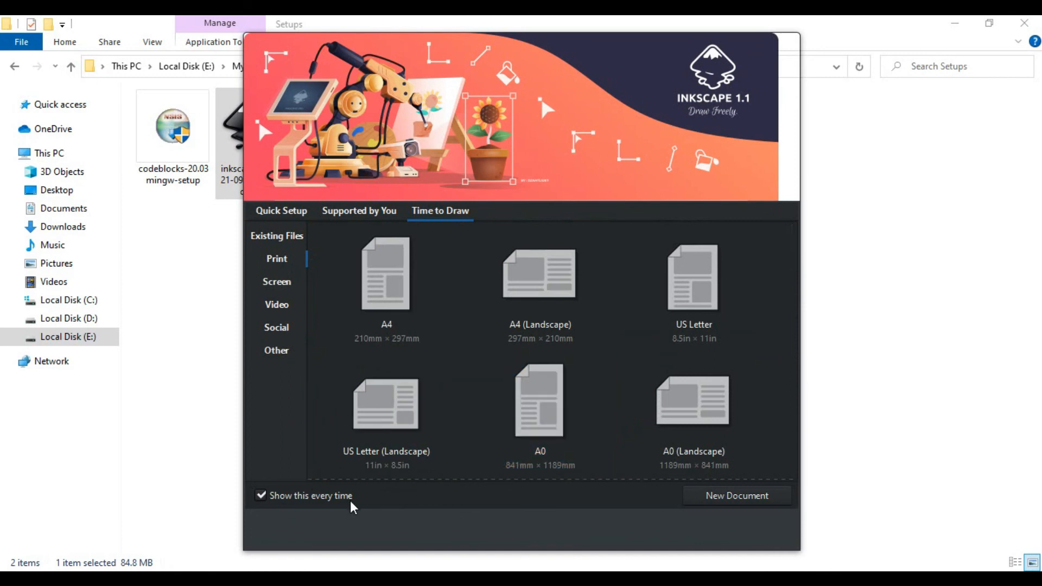
Step: Untick 'Show this every time' and create a new blank A4 document
left_click(261, 494)
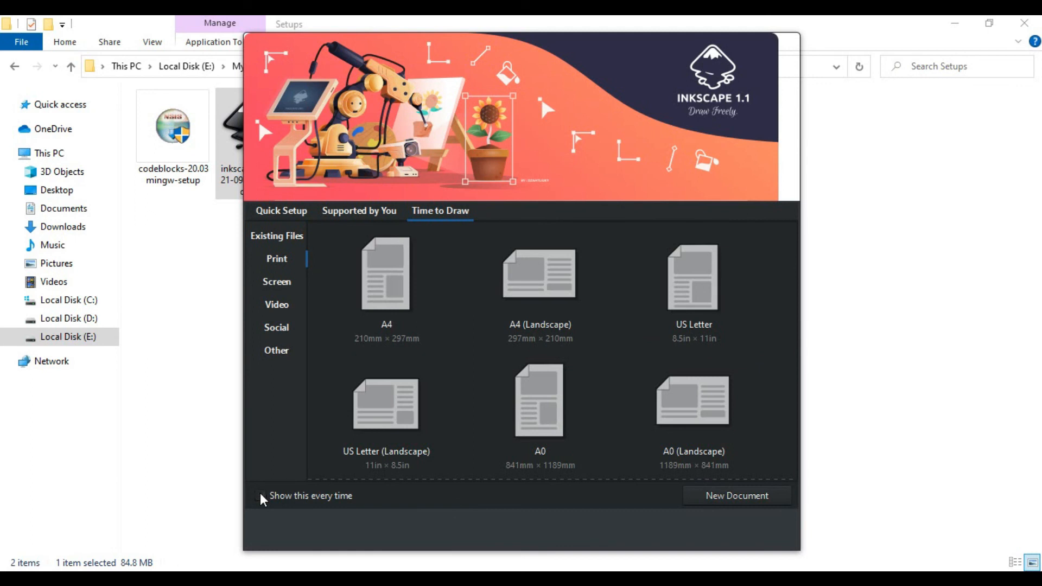
left_click(386, 285)
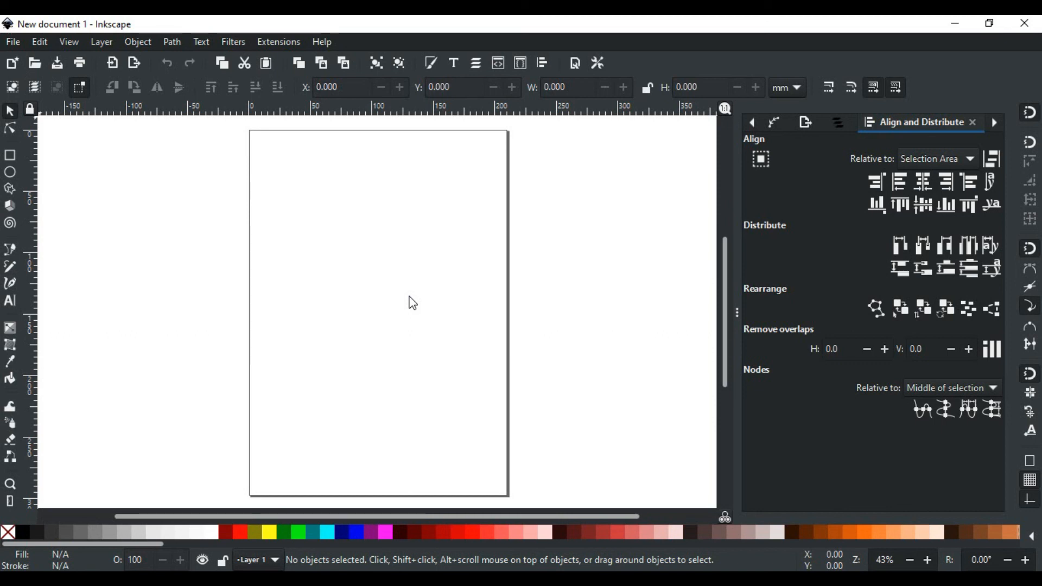
mouse_move(277, 410)
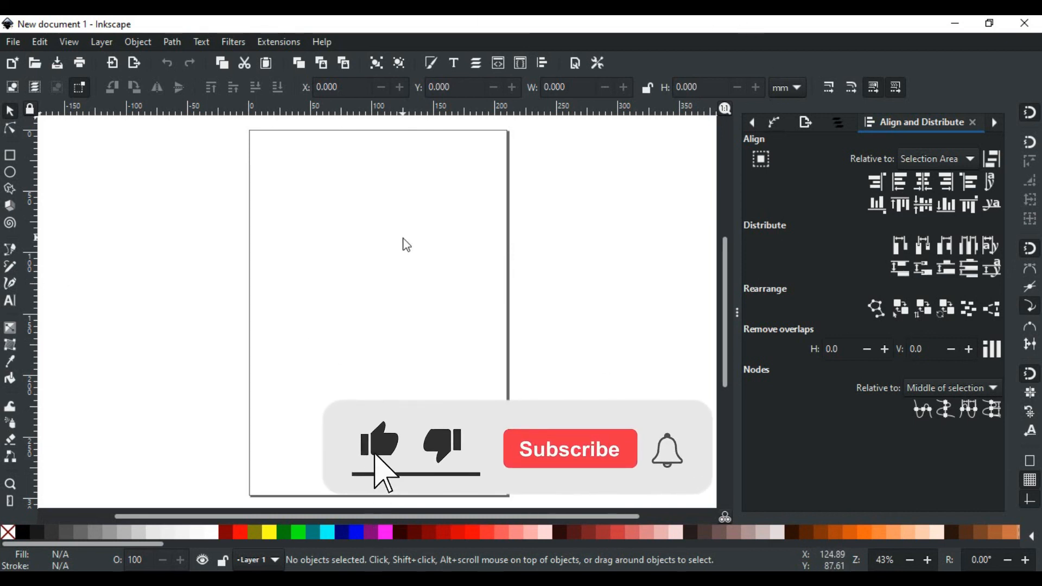
left_click(568, 449)
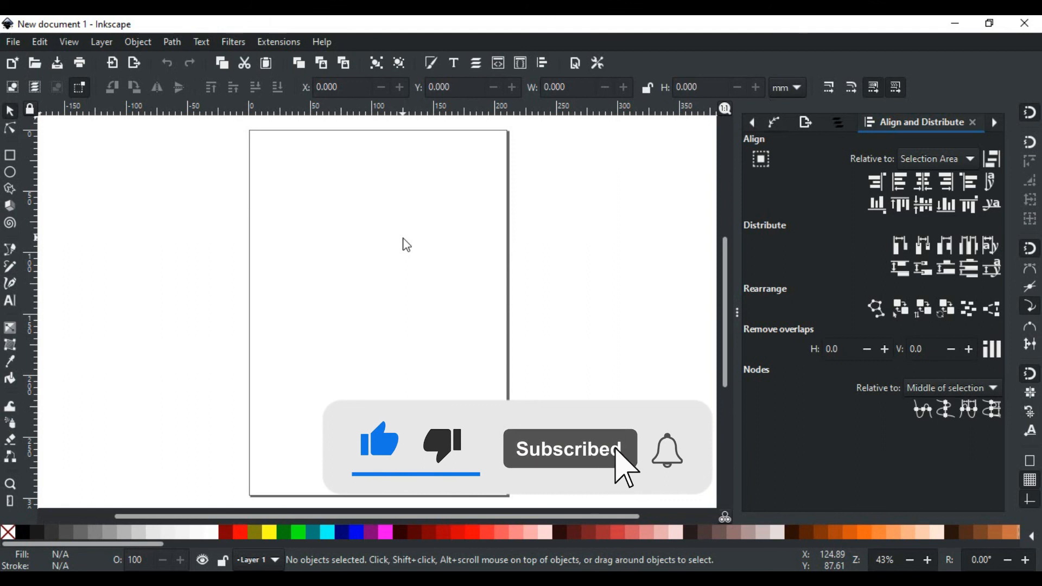